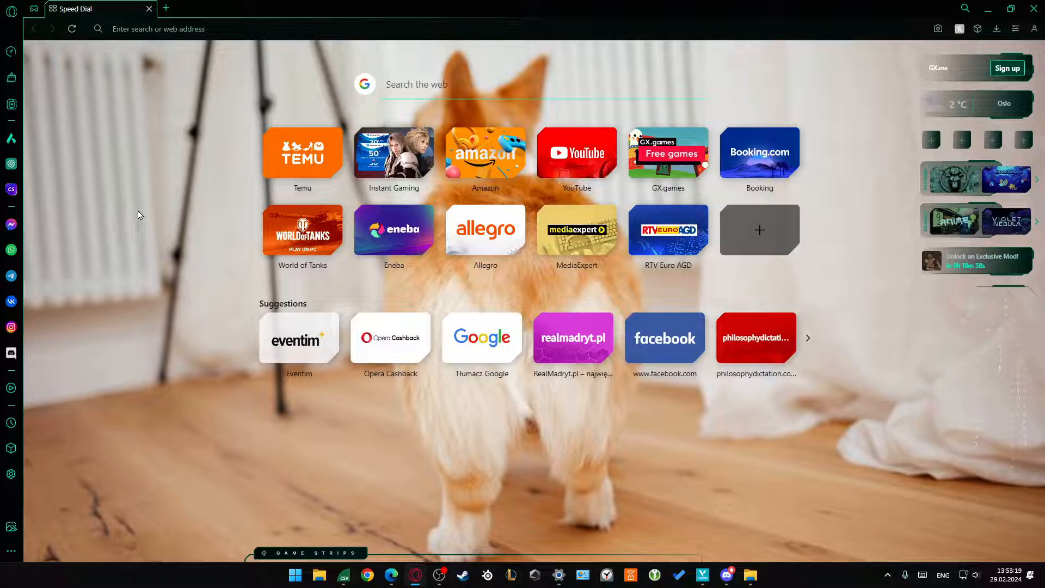
# Reach the Advanced section of Opera GX settings from the main menu.
pyautogui.click(11, 8)
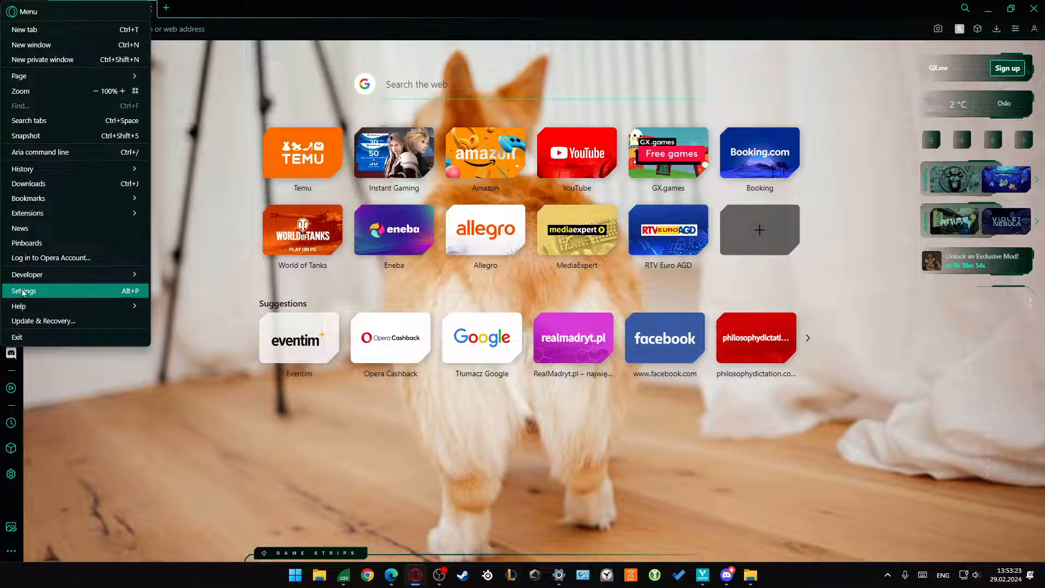
pyautogui.click(25, 291)
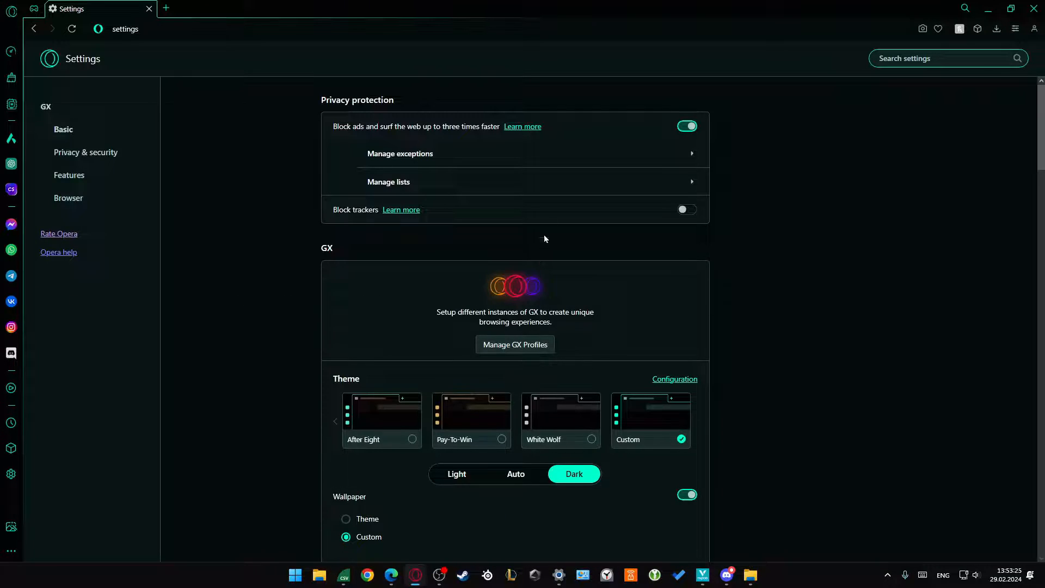
pyautogui.scroll(-3)
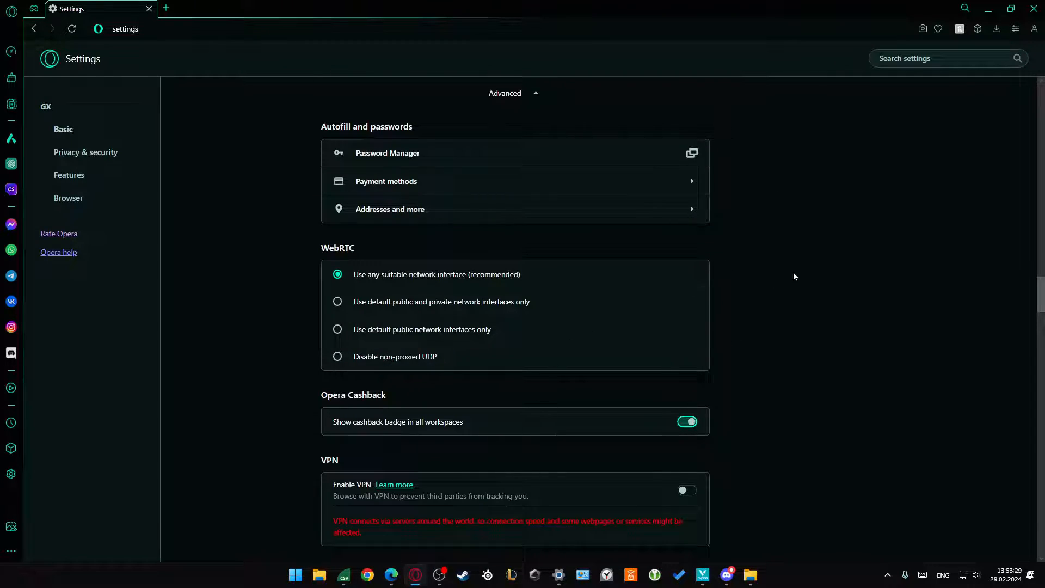
# Search settings for 'mic' and reach the Microphone site permissions with its device list expanded.
pyautogui.click(946, 58)
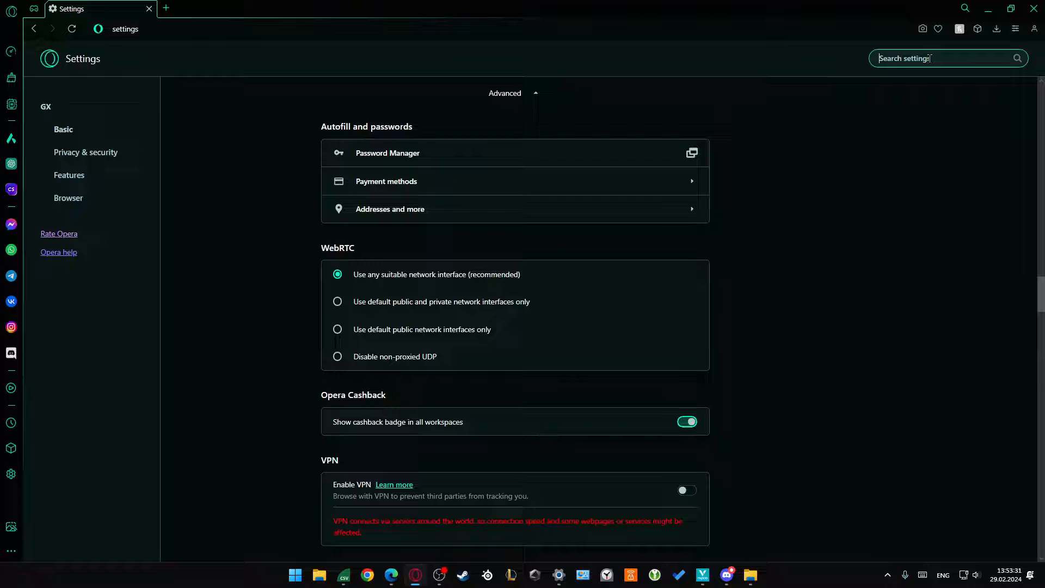
pyautogui.write('microphone')
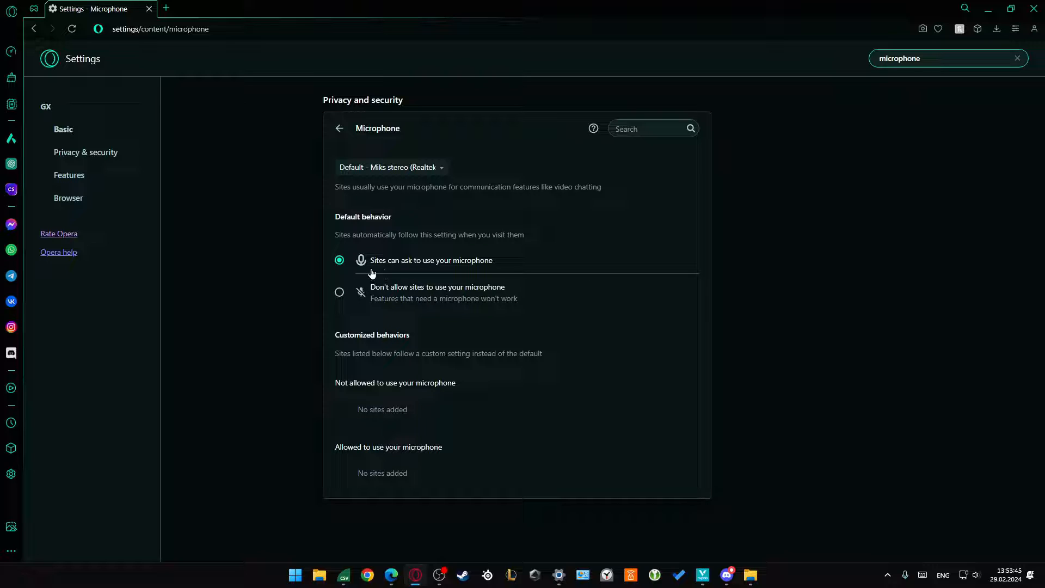
pyautogui.click(390, 168)
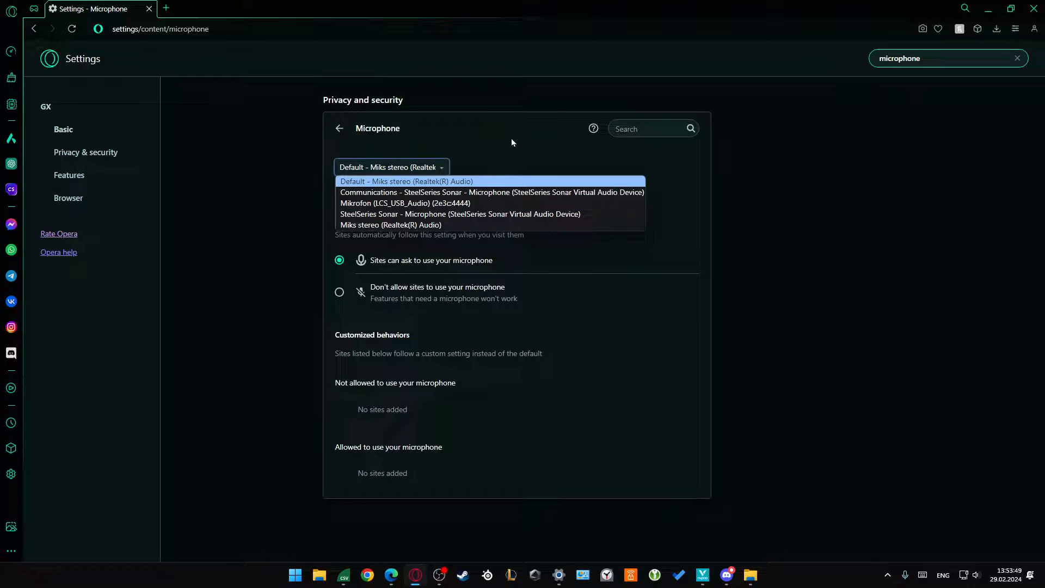
pyautogui.moveTo(478, 204)
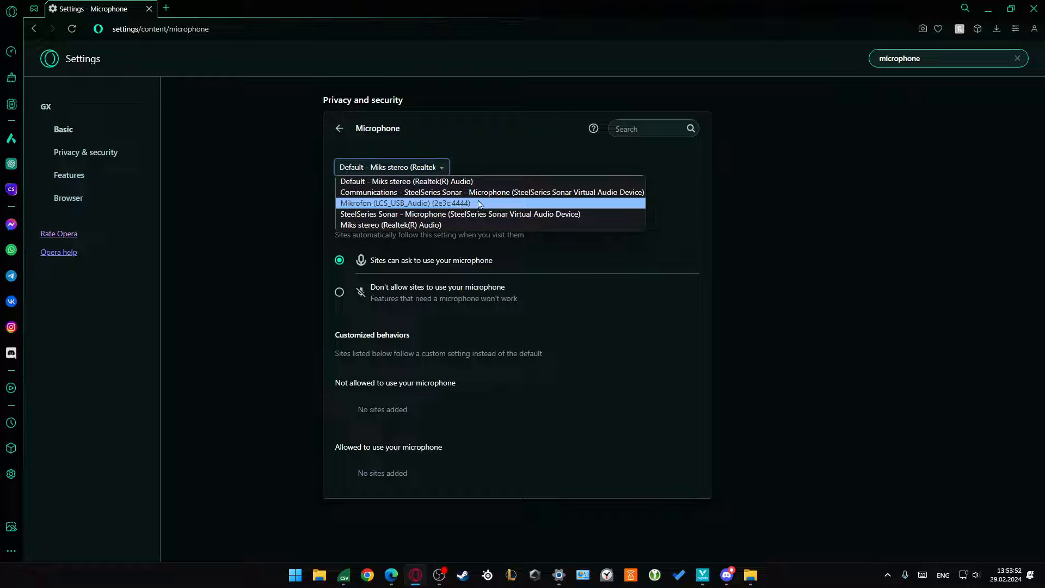
pyautogui.moveTo(471, 207)
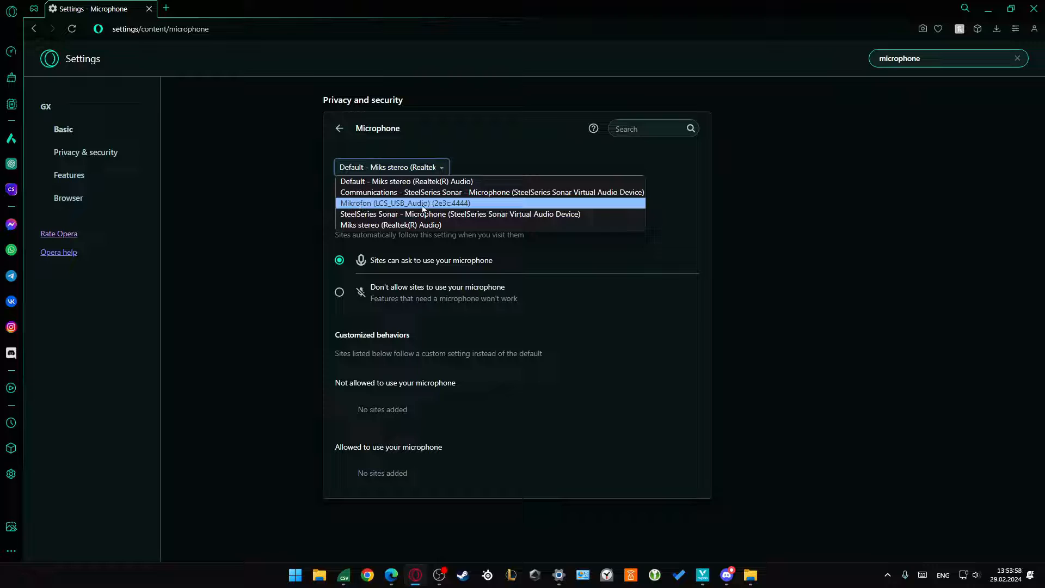
# Select Mikrofon (LCS_USB_Audio) (2e3c:4444) as the browser's input device.
pyautogui.click(405, 203)
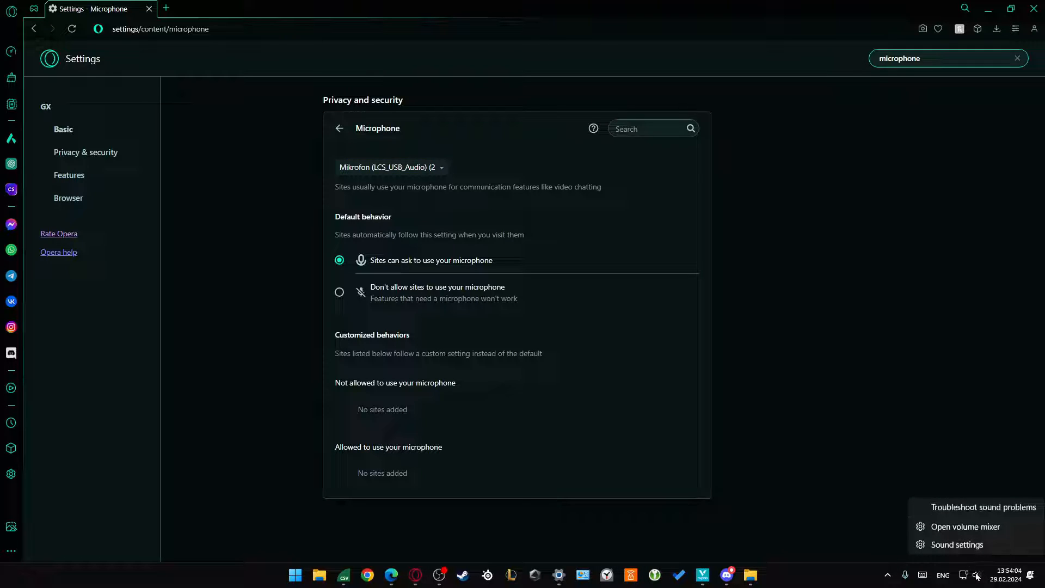
# Show the Windows Sound page's input devices, where Realtek is still the active recorder.
pyautogui.click(957, 544)
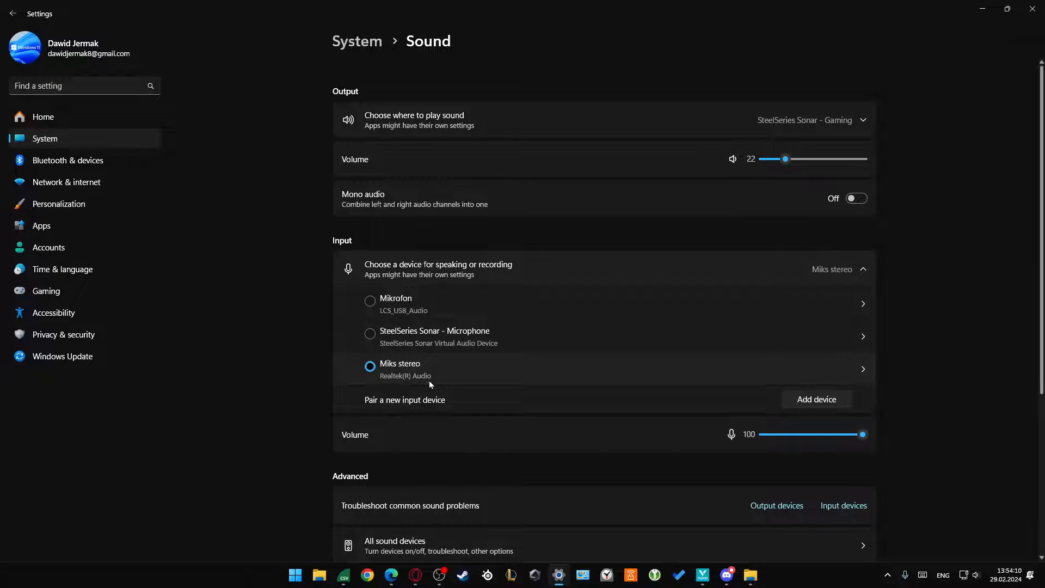
pyautogui.scroll(-3)
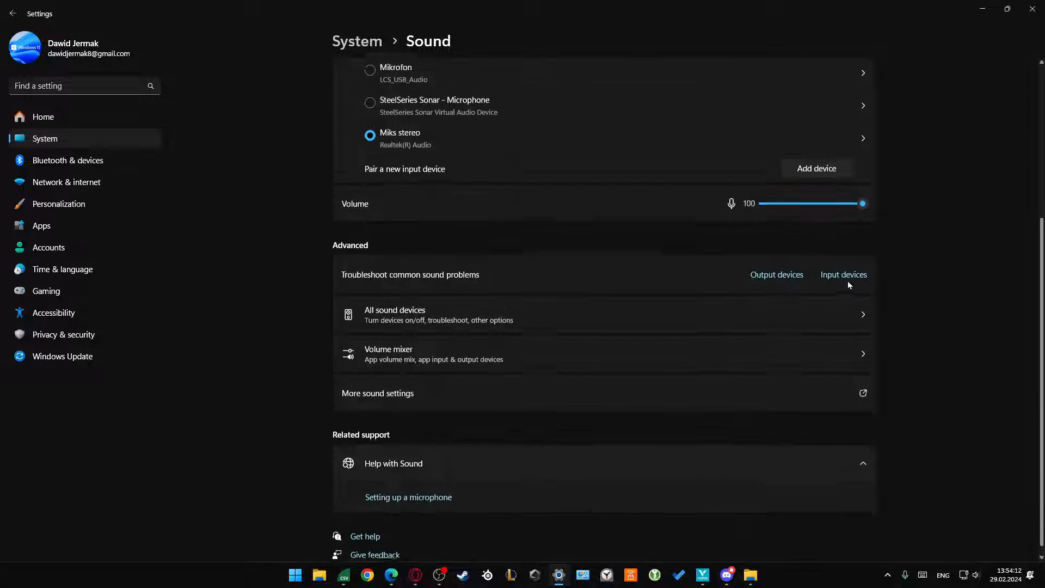